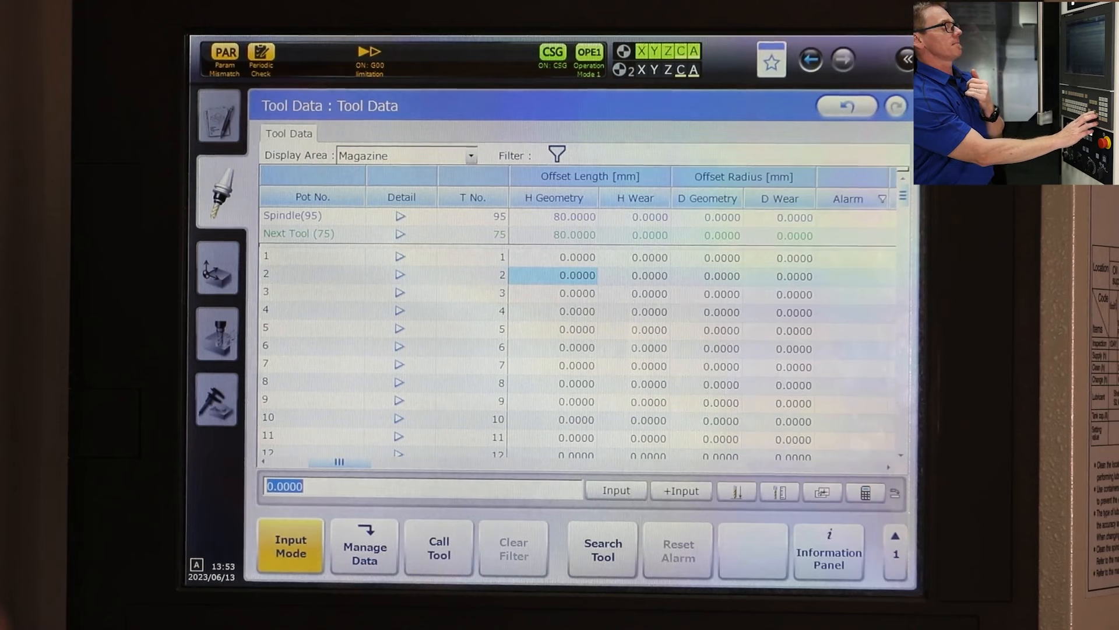
- Run program O1111 in auto mode from the Program Execution screen until it halts at M0
left_click(574, 217)
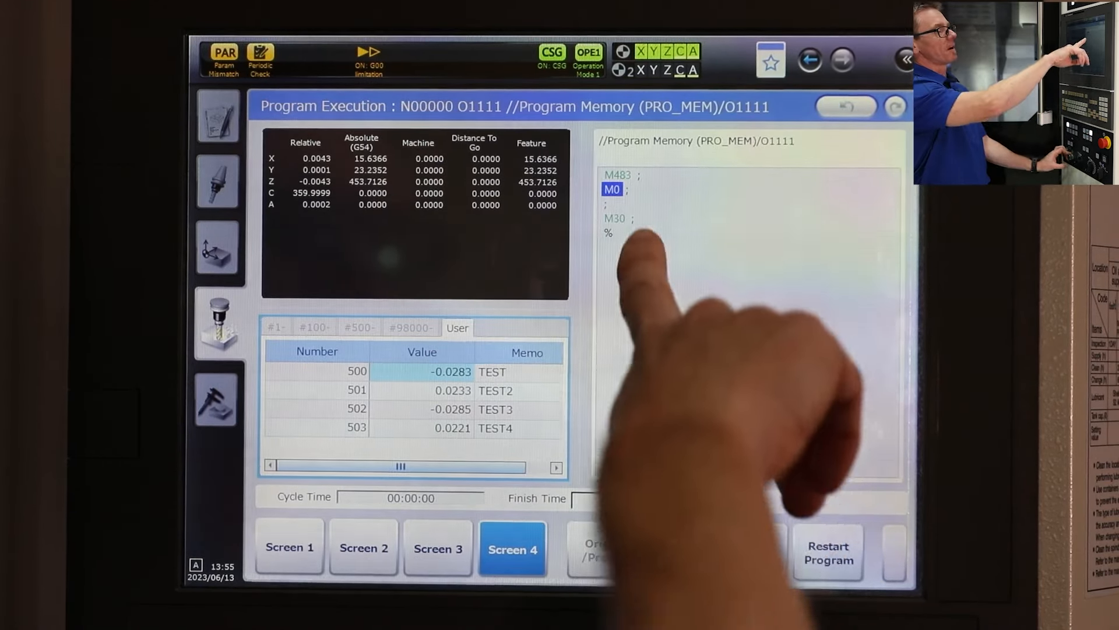
- Display the #100-range macro variables, showing #110 at 80.0000 and #101 as tool 95
left_click(903, 60)
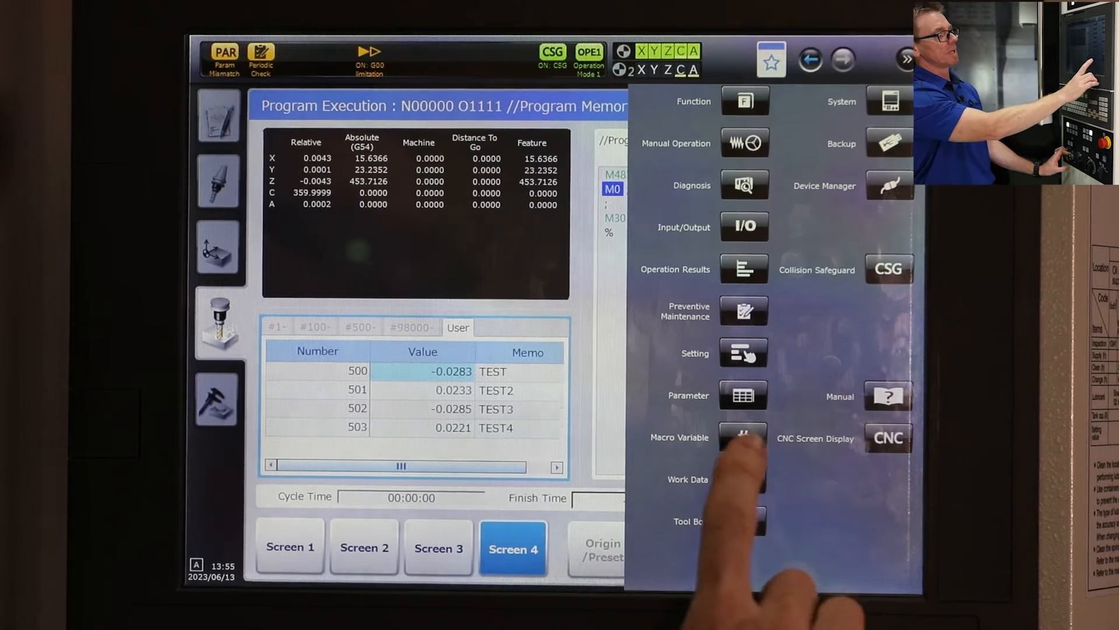
left_click(743, 437)
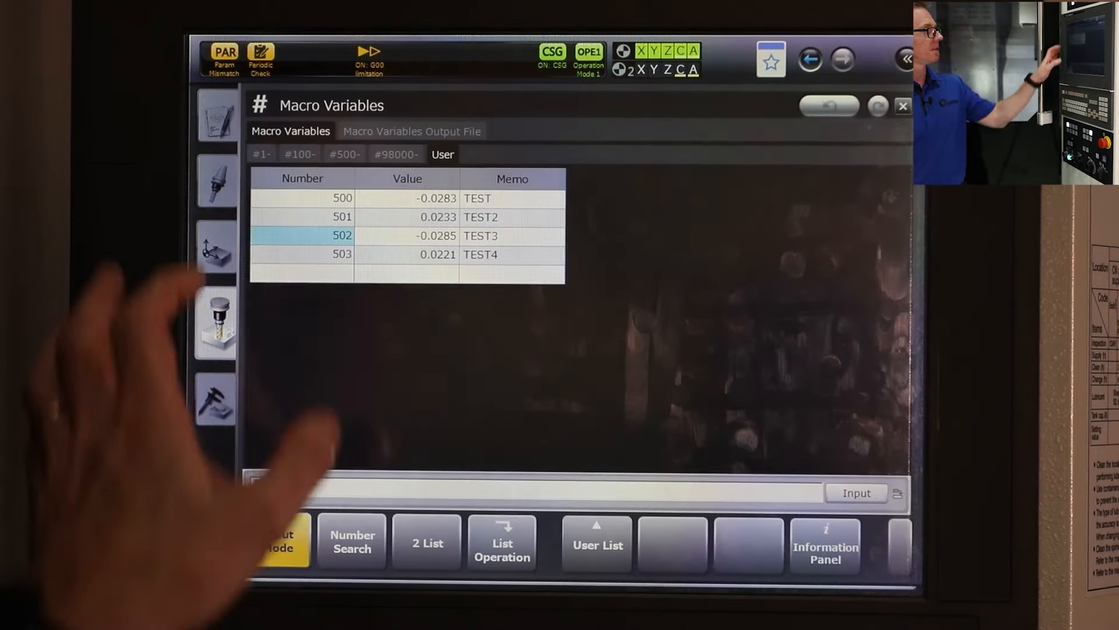
left_click(300, 153)
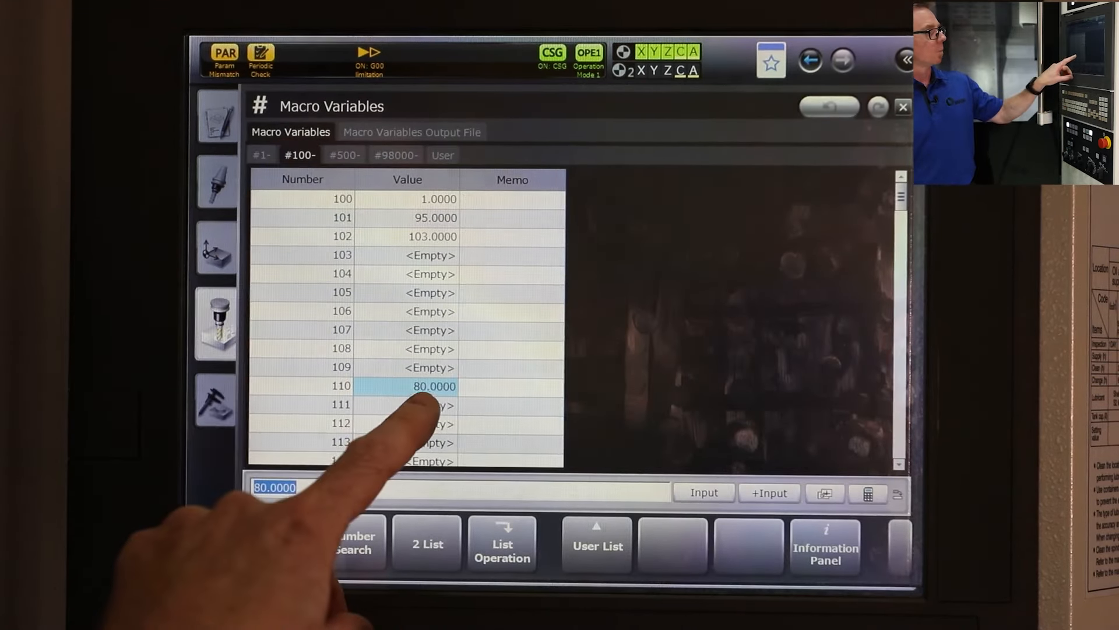